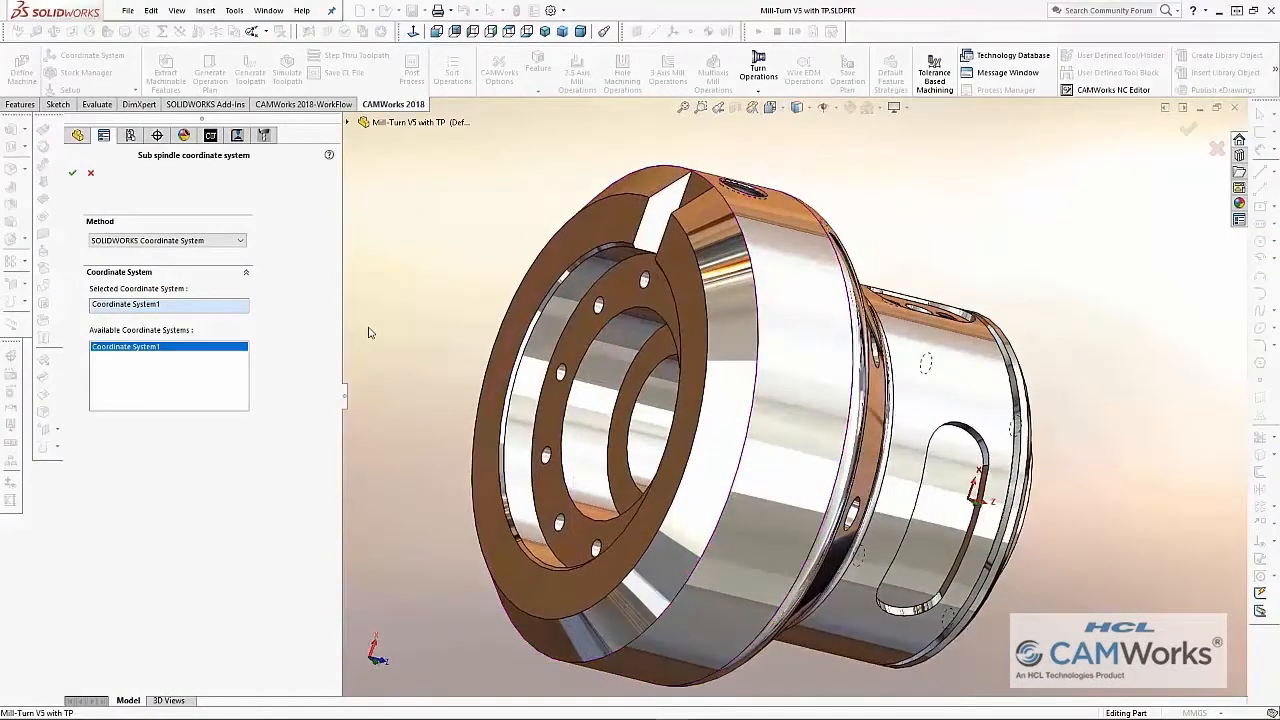
Step: Confirm Coordinate System1 as the sub-spindle coordinate system
left_click(164, 240)
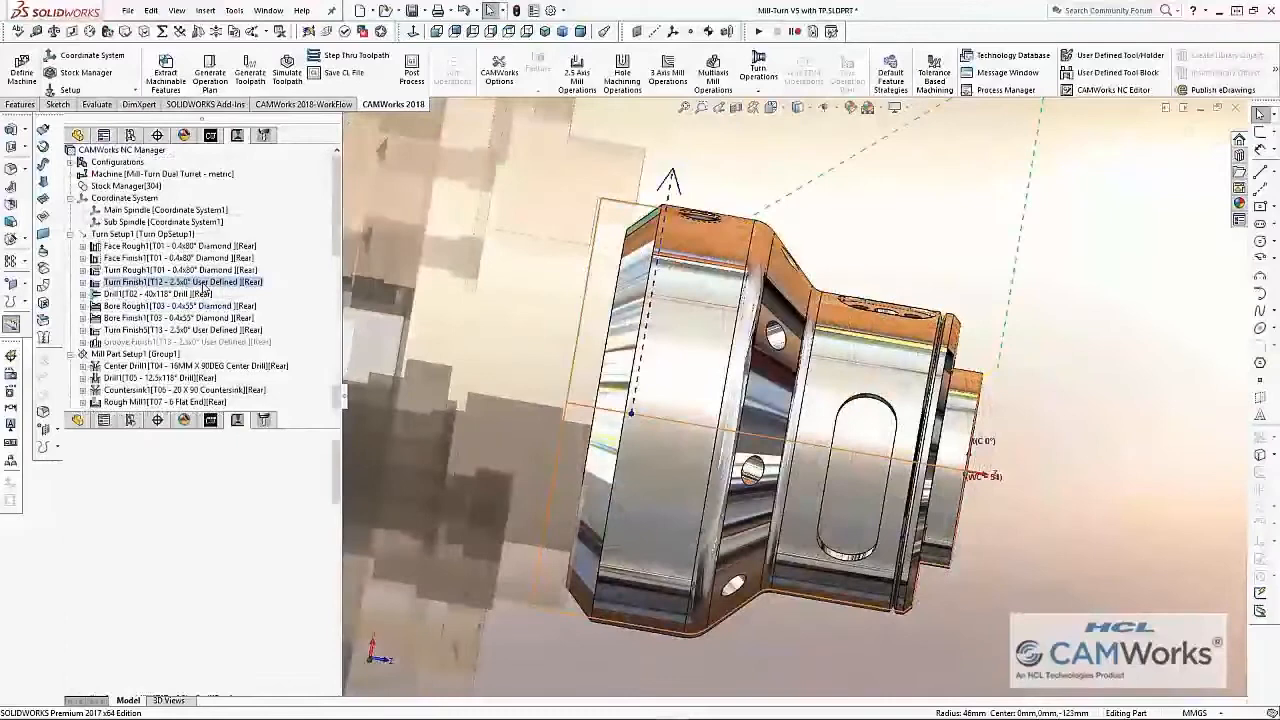
Step: Review Turn Finish1's user-defined holder file (STL filter) and user-defined insert file
double_click(180, 282)
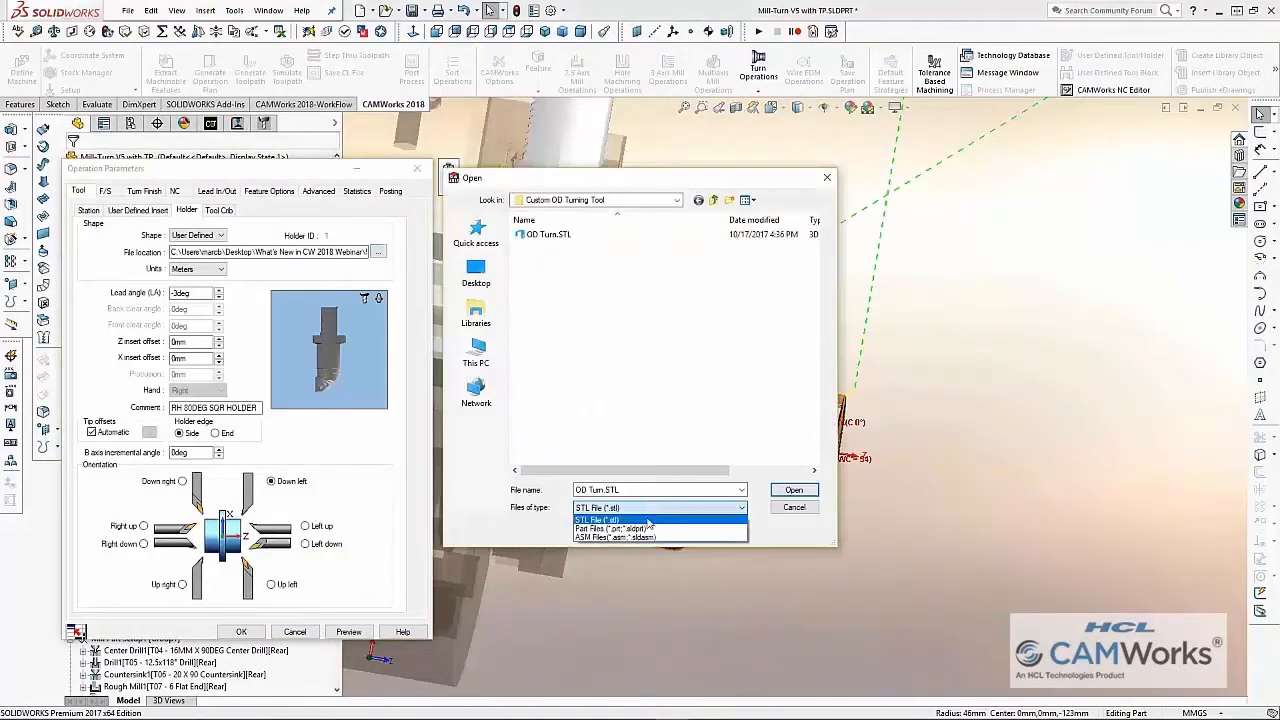
left_click(598, 520)
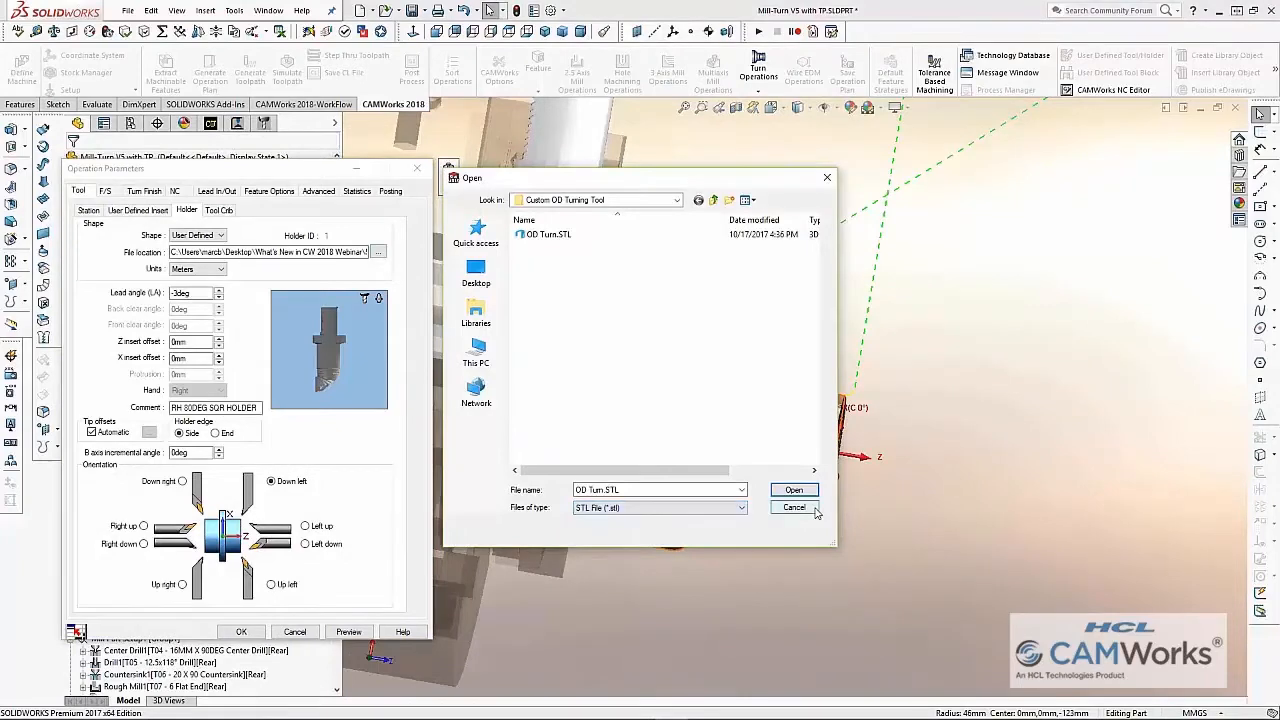
left_click(792, 488)
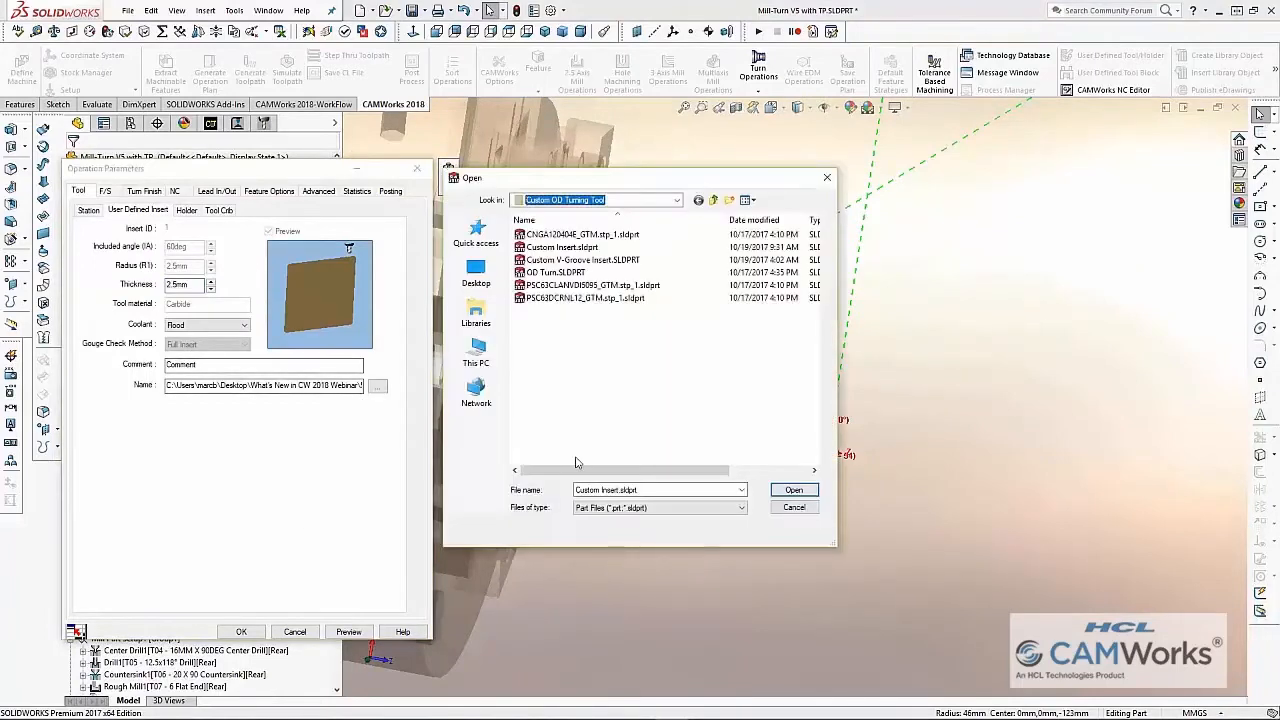
left_click(740, 508)
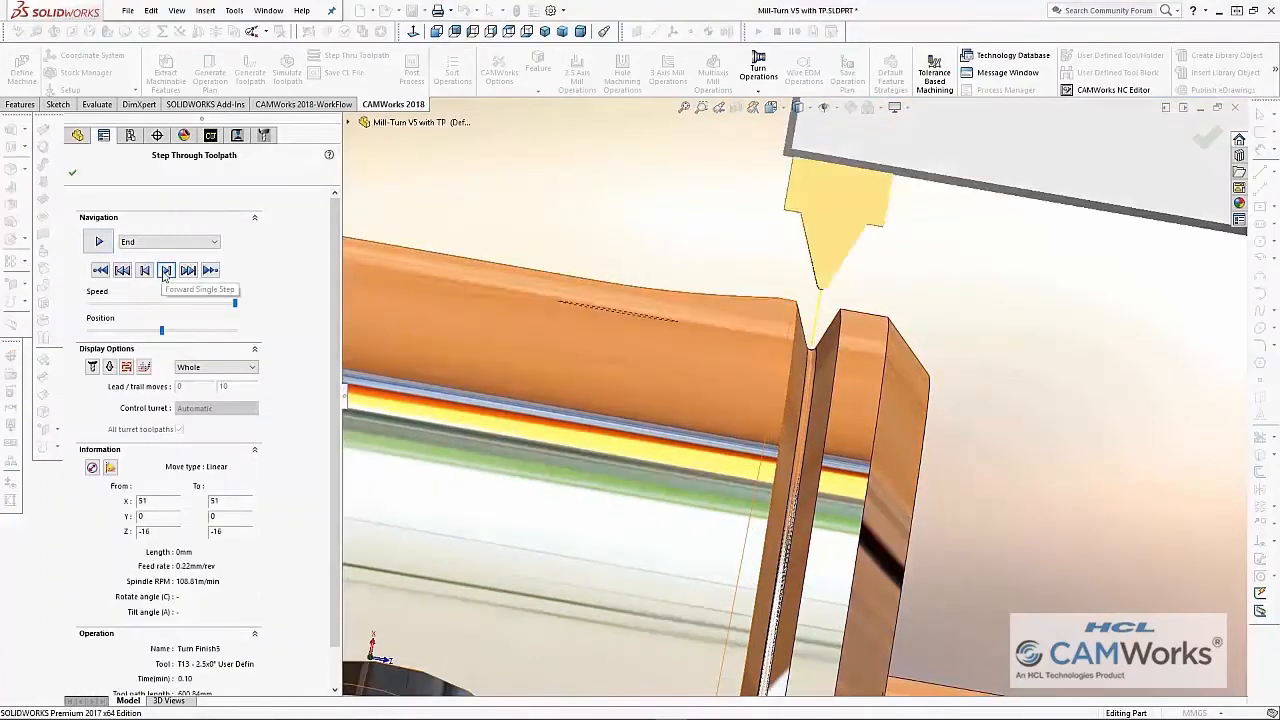
Step: Advance the finish-turn toolpath simulation forward by a single move
left_click(166, 270)
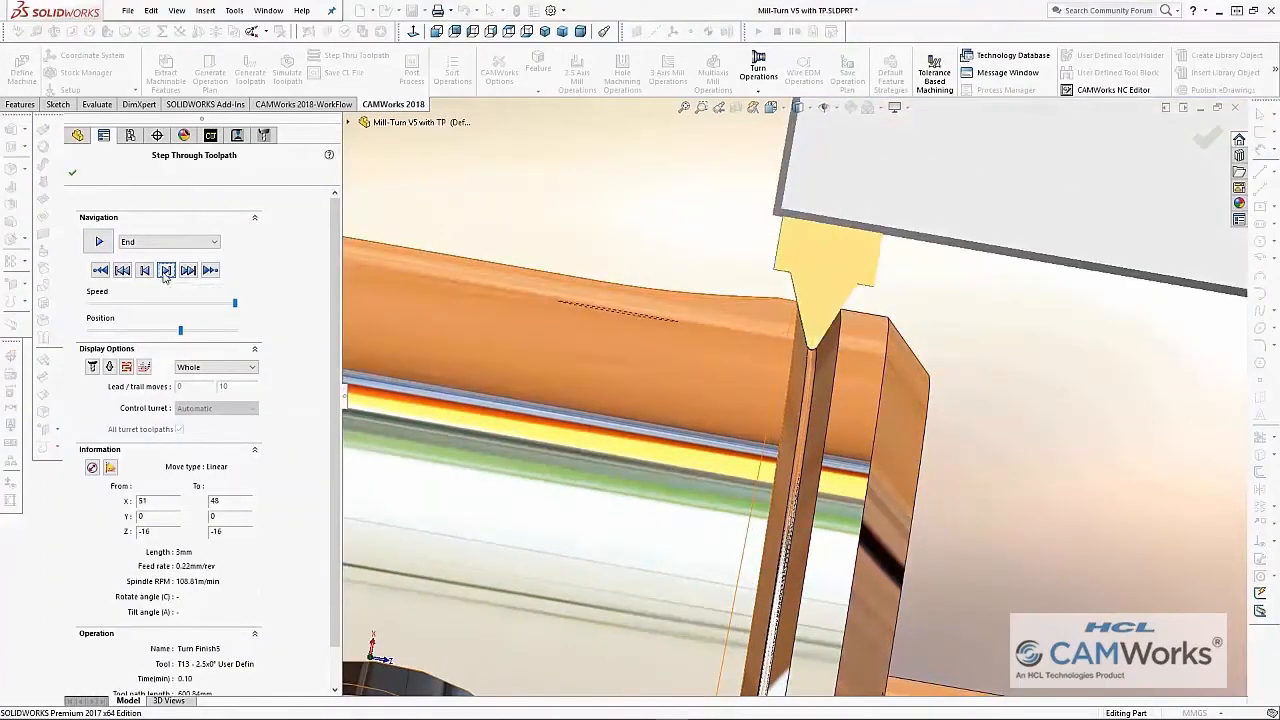